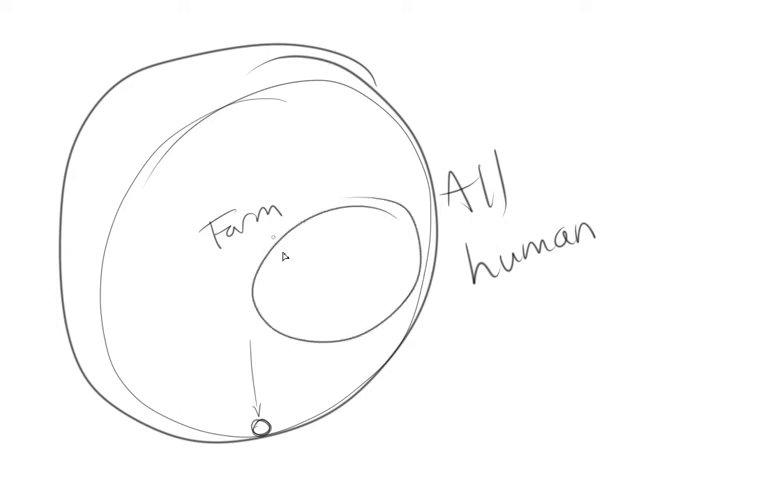
Step: Write 'textile' in the hatched inner oval, arrow it to a core circle, add a sweeping arrow
text(text)
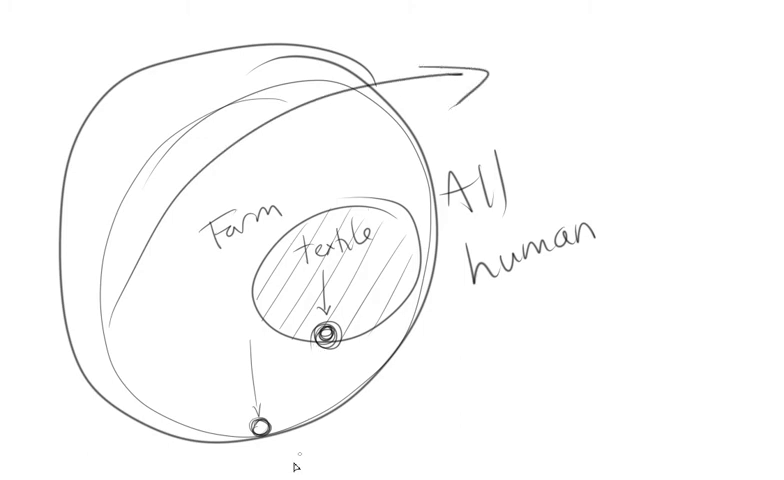
mouse_move(296, 467)
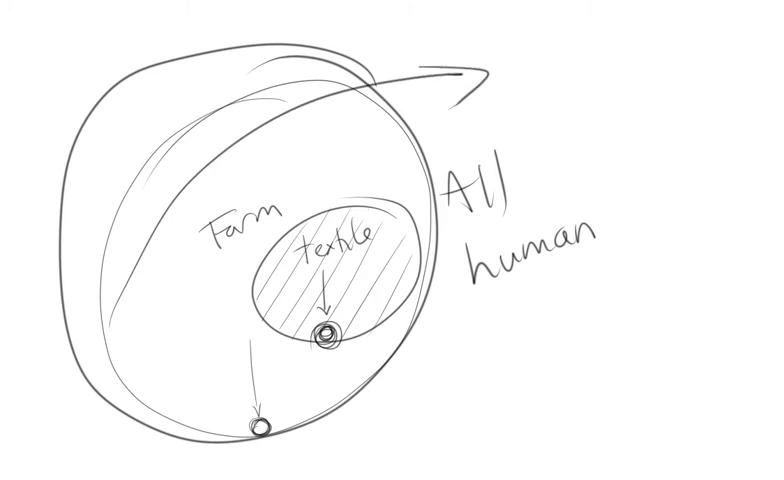
mouse_move(324, 462)
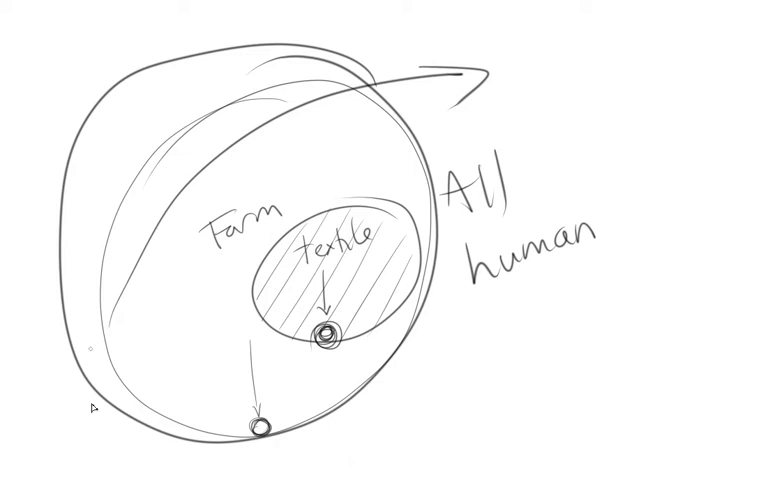
mouse_move(304, 384)
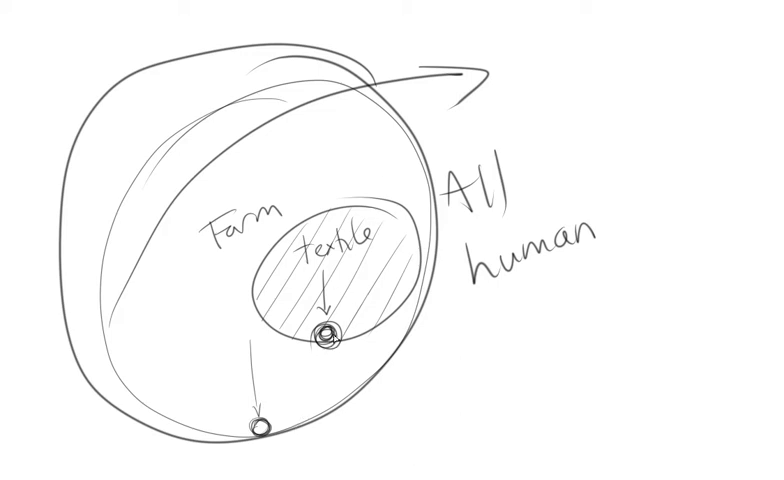
mouse_move(368, 448)
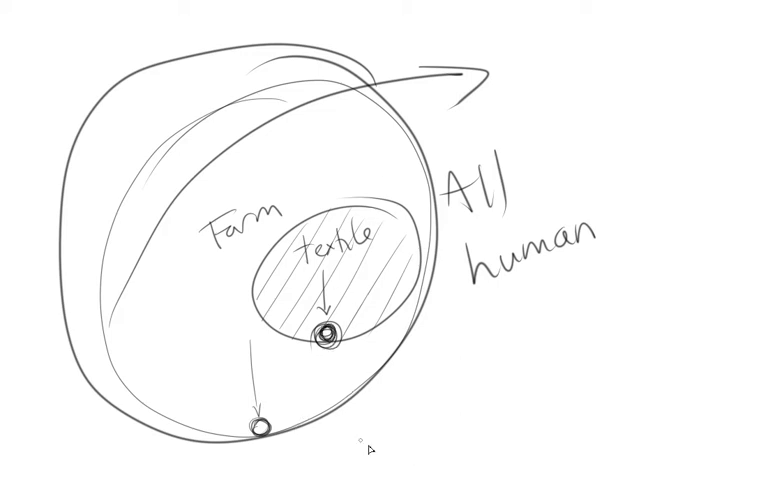
mouse_move(333, 192)
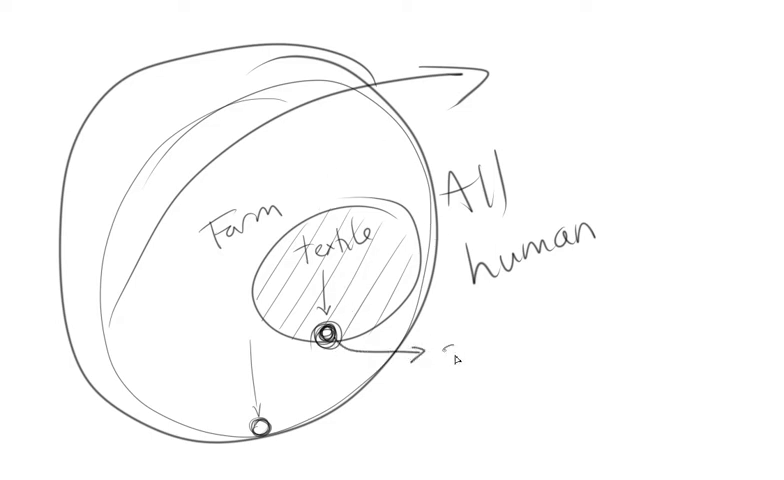
Step: Arrow the textile core to handwritten 'sailmaking' and 'dying', starting a third arrow
text(sailma)
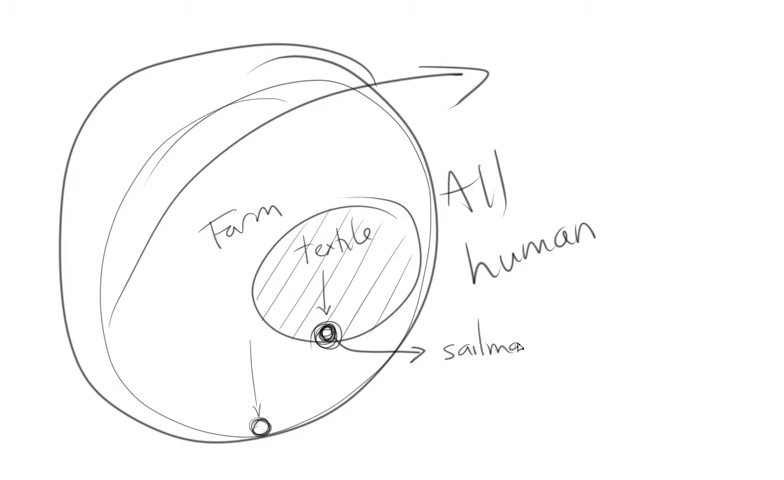
text(king)
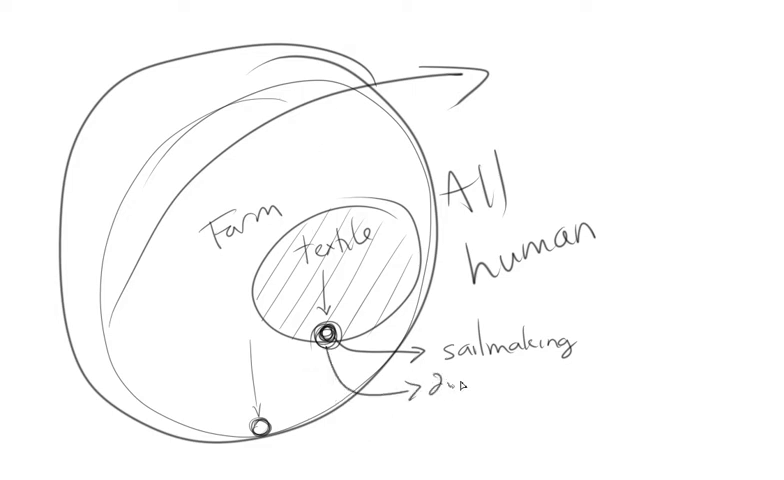
text(dying)
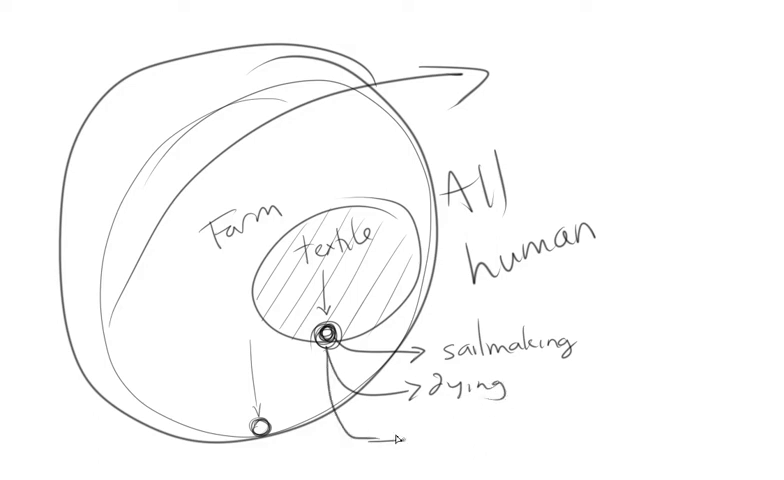
text(wa)
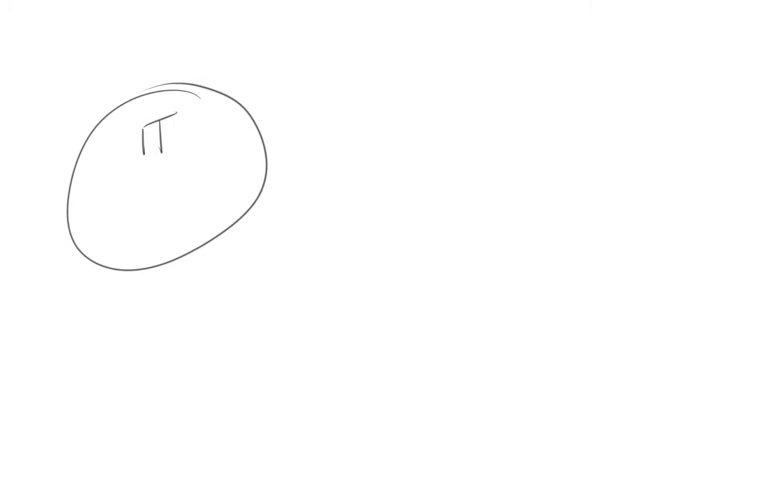
Step: Draw nested rings inside the IT circle shrinking down to a small core
drag(131, 131, 225, 135)
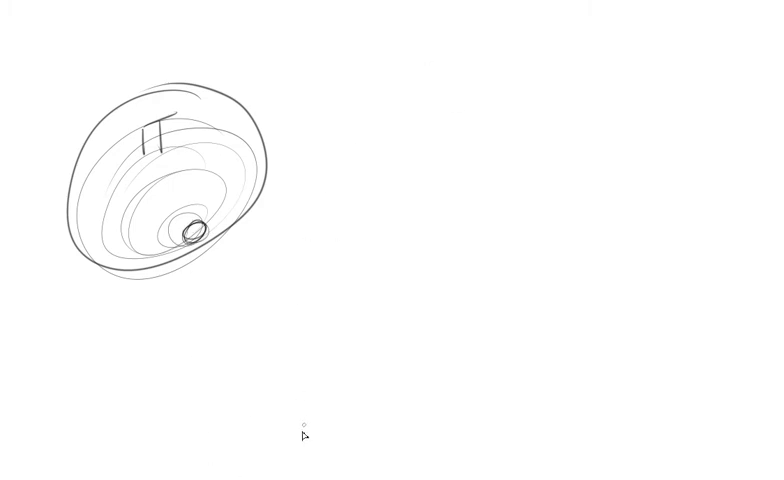
mouse_move(279, 398)
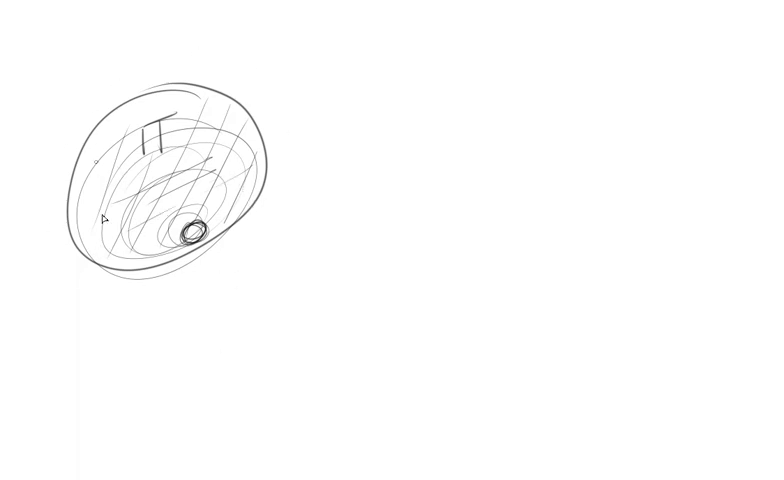
mouse_move(198, 255)
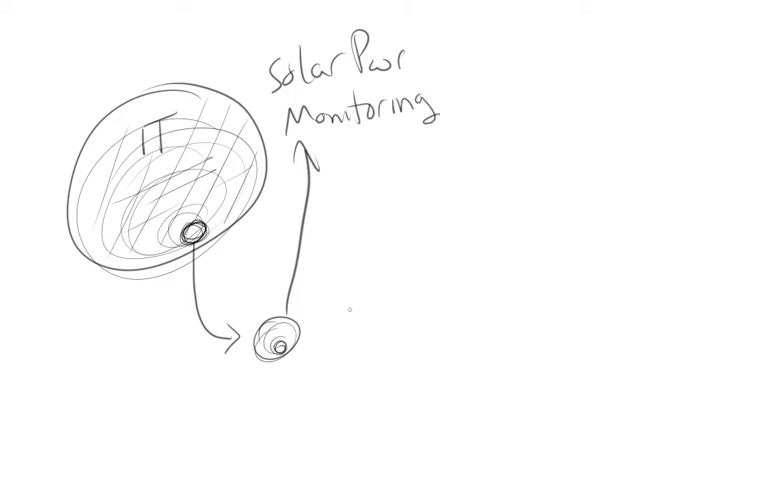
mouse_move(453, 316)
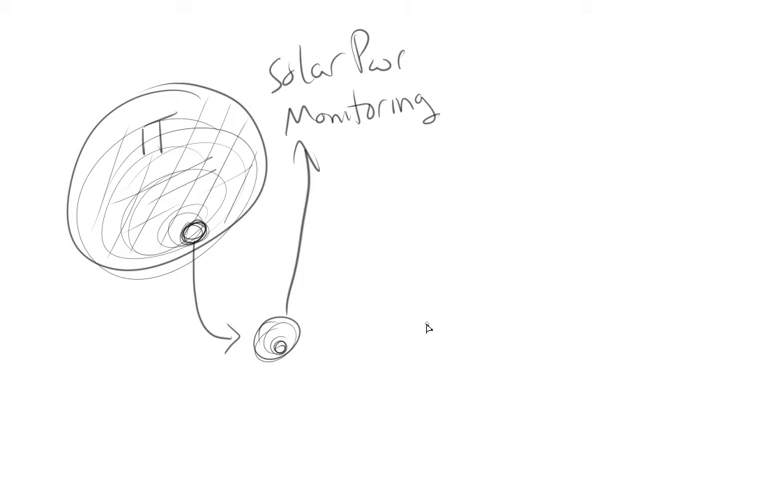
mouse_move(423, 356)
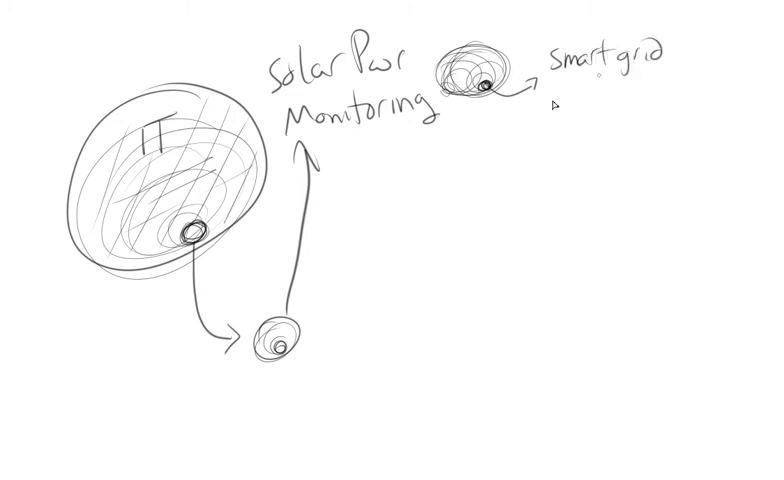
Step: Write 'smartgrid dev' beside the bubble branching from Solar Pwr Monitoring
text(dev)
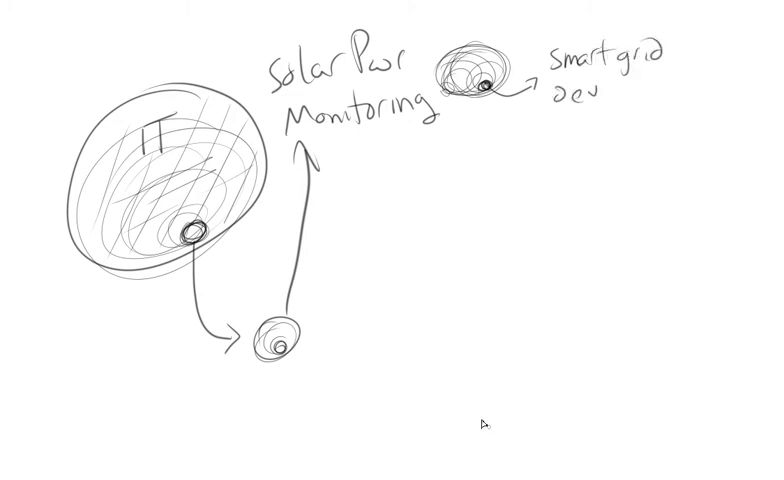
mouse_move(490, 225)
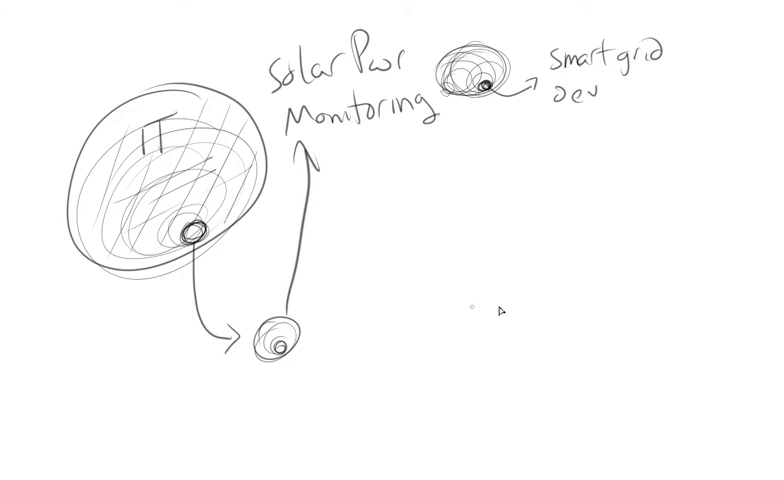
mouse_move(480, 342)
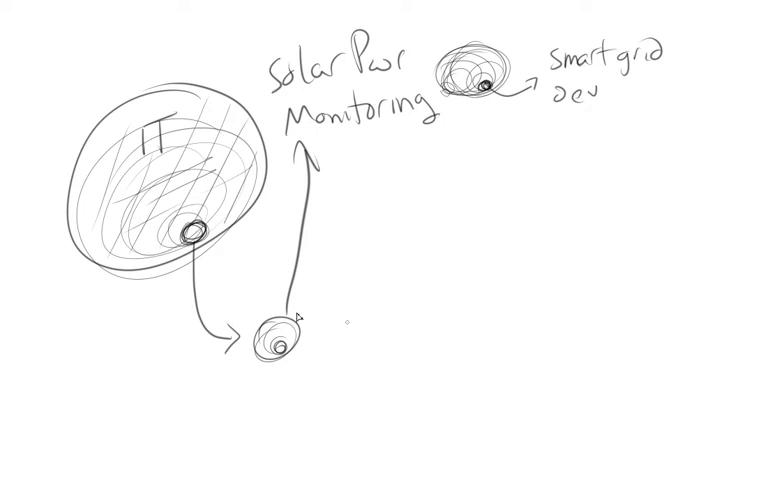
mouse_move(325, 310)
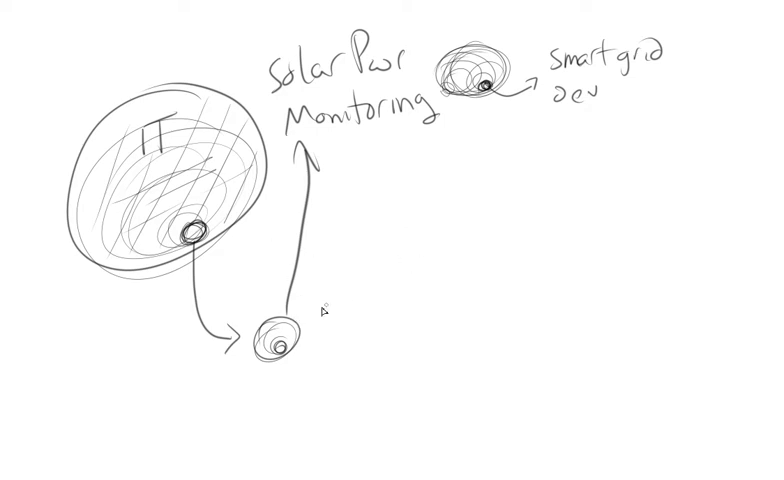
Step: Draw an arrow out from the small bubble to a 'Social Net' label
drag(295, 340, 365, 205)
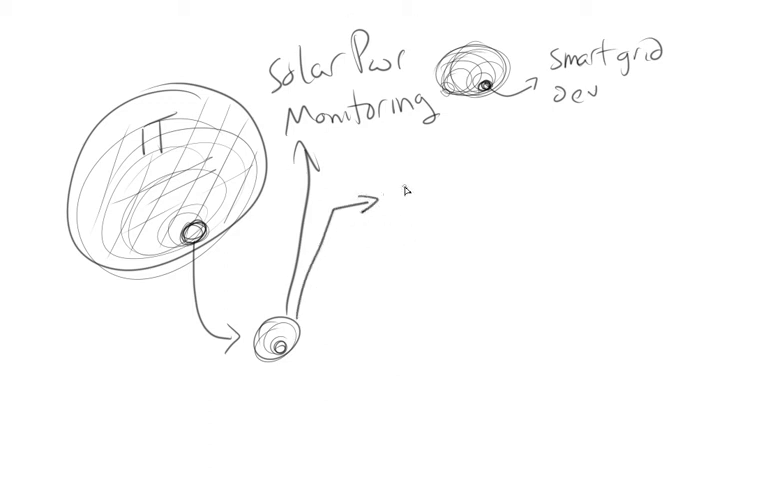
text(Social)
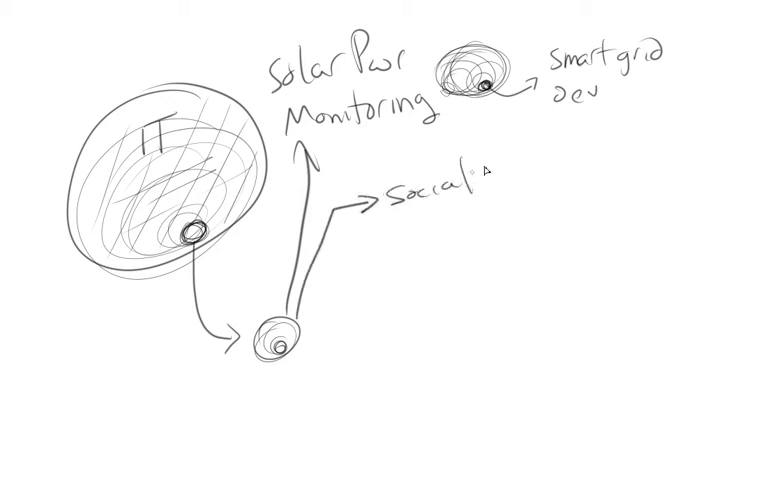
text(Net)
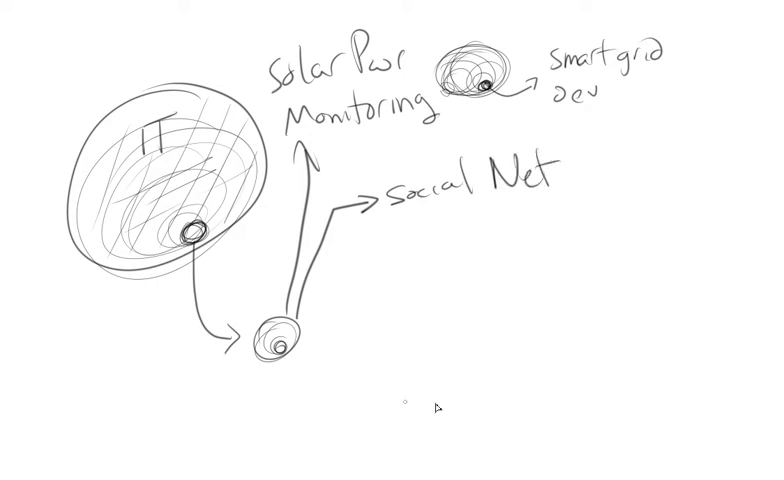
mouse_move(308, 328)
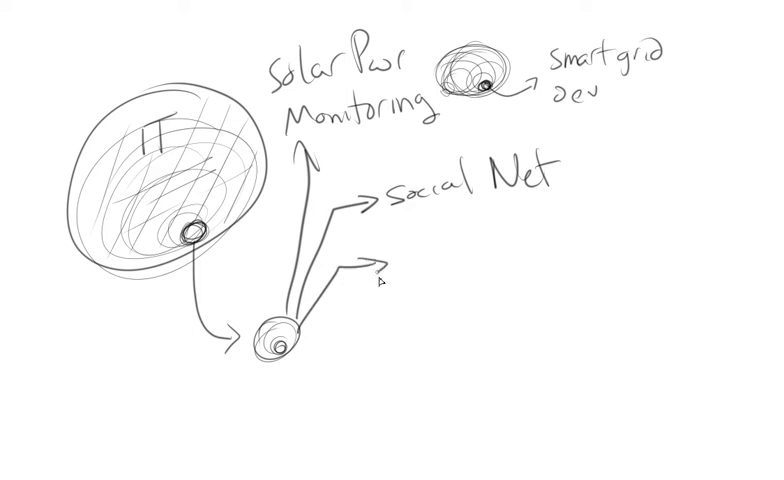
Step: Write 'massive DIY (manufacturing)' and 'pain', ringing branches and adding 'Minimum of'
text(n)
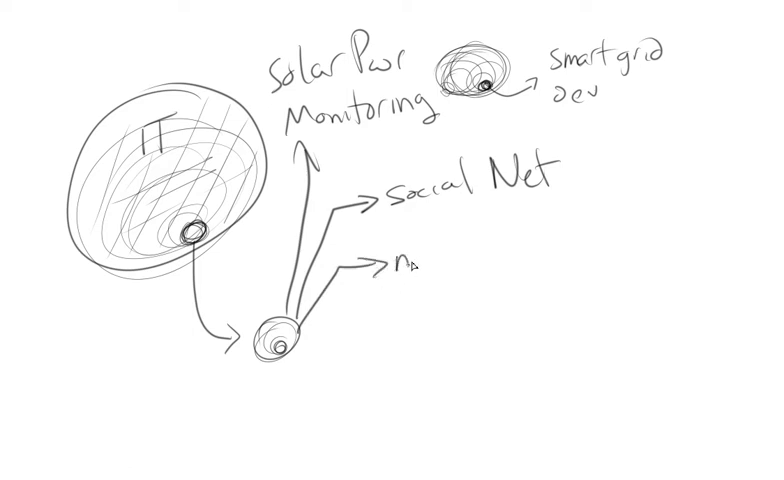
text(massive)
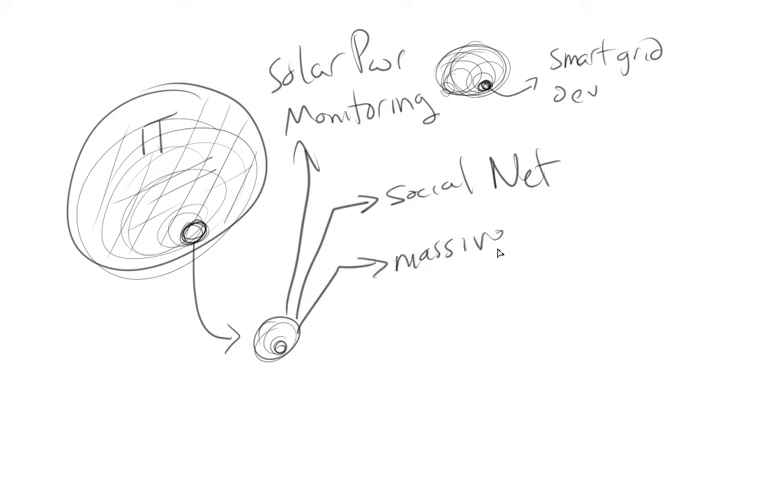
text(DIY)
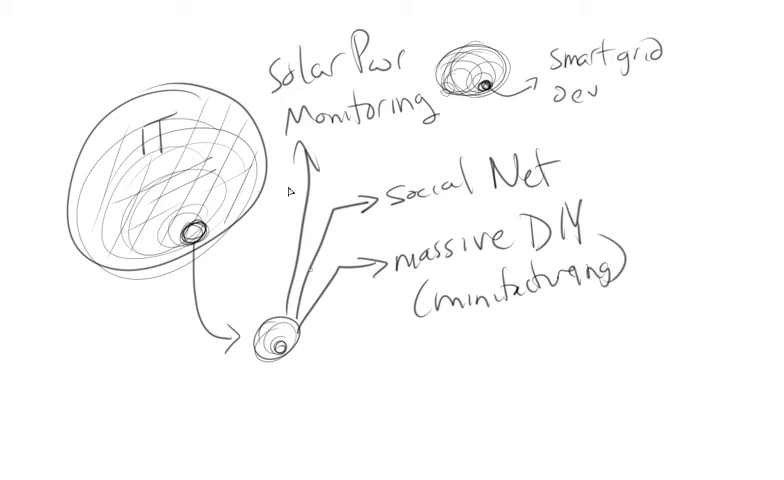
mouse_move(402, 434)
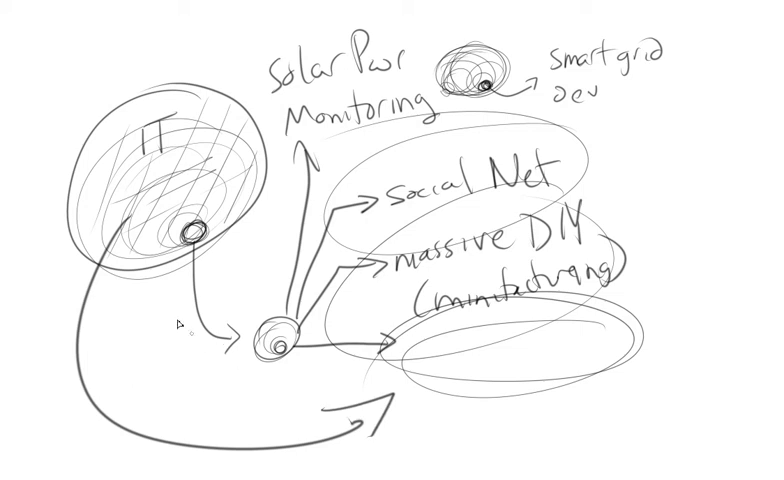
mouse_move(421, 455)
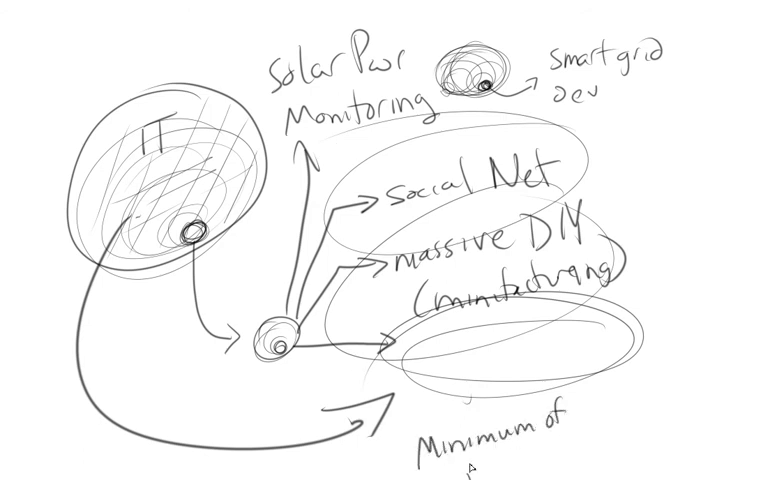
text(pain)
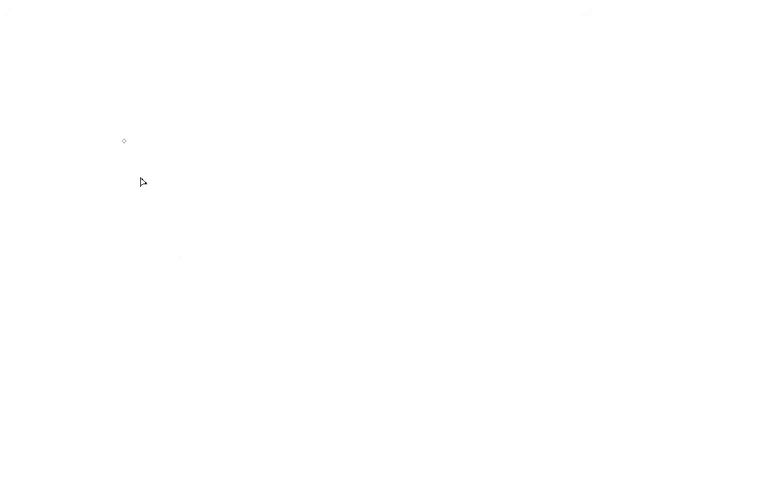
mouse_move(218, 397)
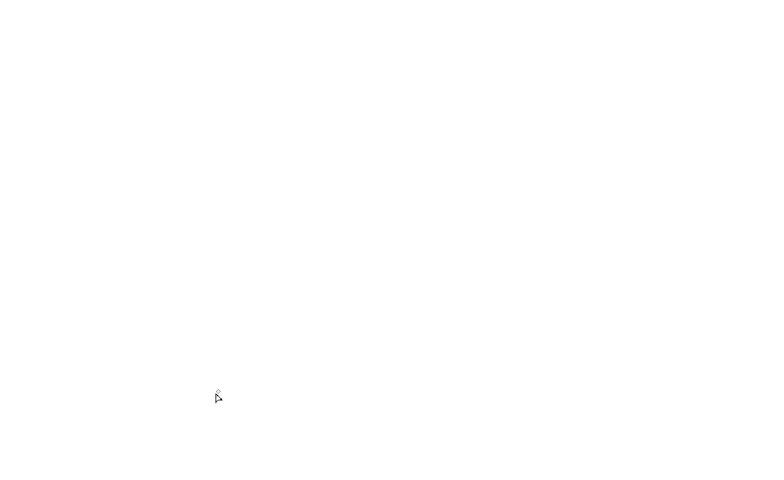
mouse_move(176, 288)
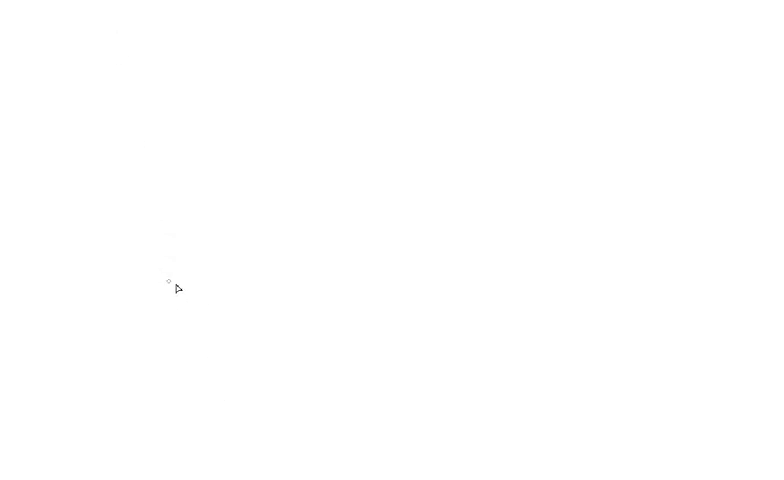
mouse_move(202, 354)
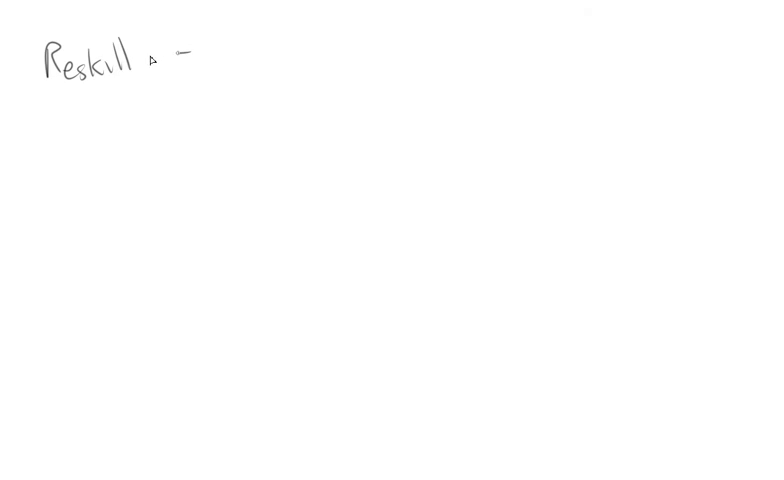
Step: Draw an arrow pointing back at 'Reskill' and sketch nested bubbles beside it
drag(180, 52, 145, 60)
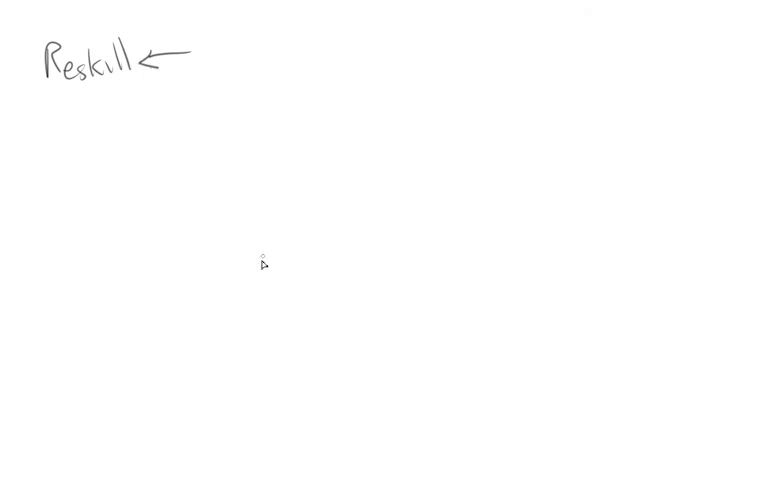
mouse_move(182, 377)
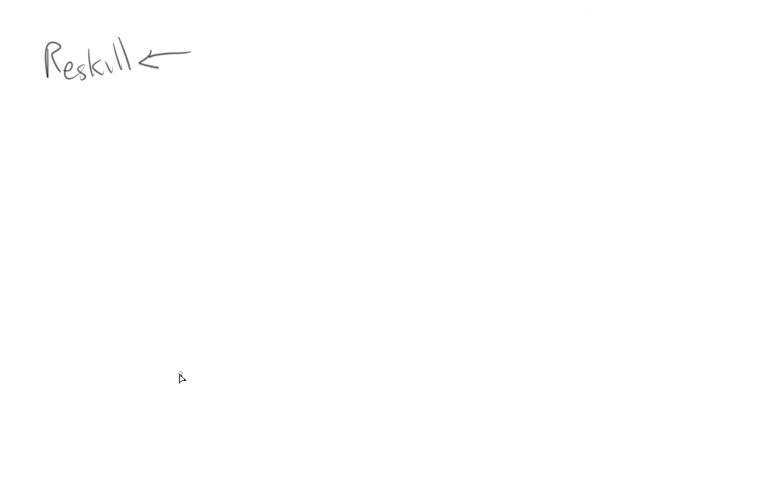
mouse_move(186, 376)
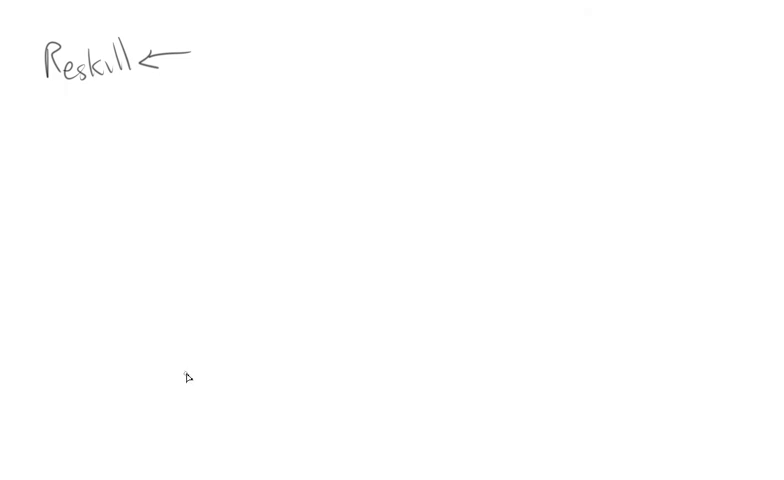
mouse_move(326, 130)
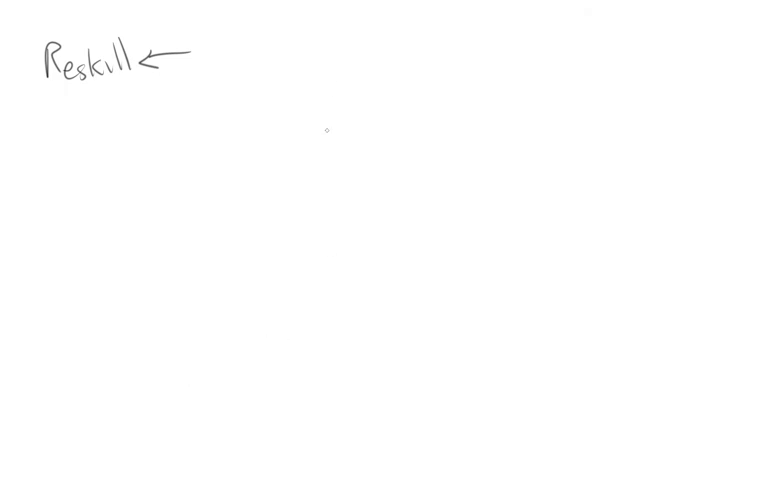
mouse_move(268, 262)
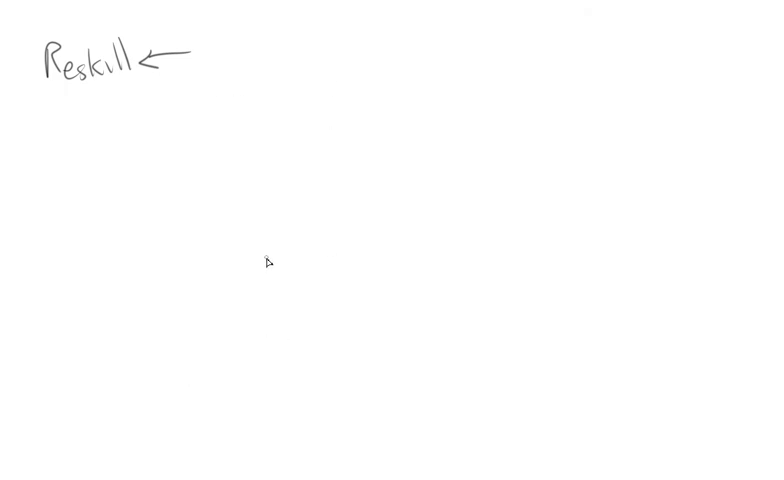
mouse_move(250, 273)
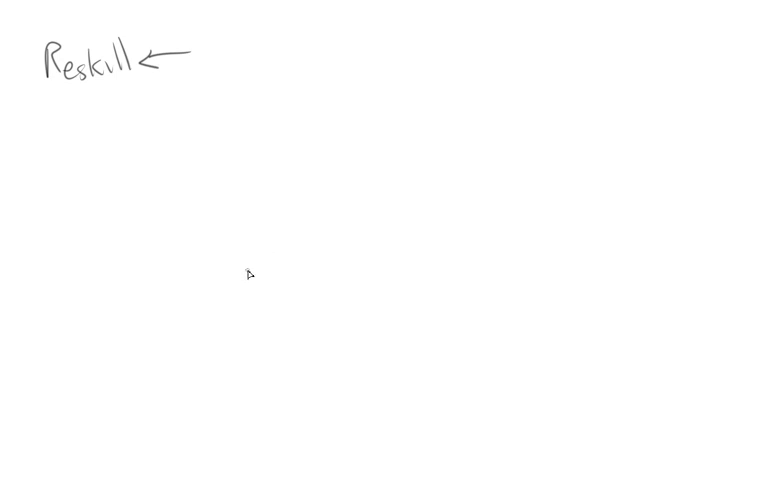
mouse_move(81, 362)
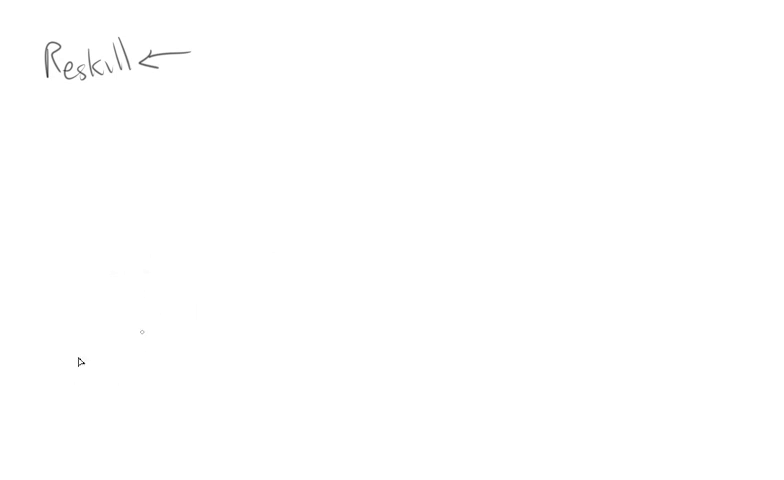
mouse_move(268, 69)
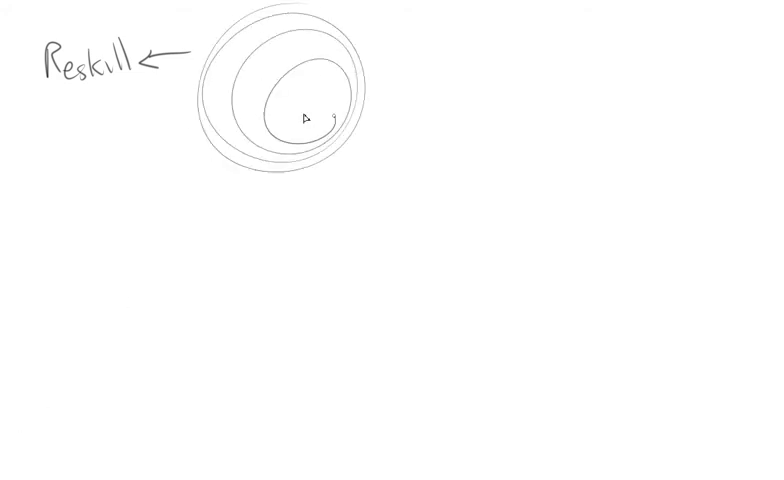
drag(310, 125, 395, 155)
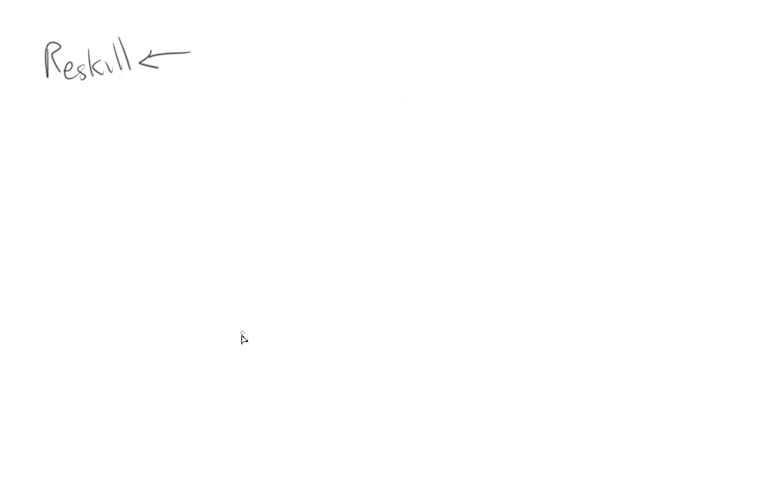
mouse_move(301, 211)
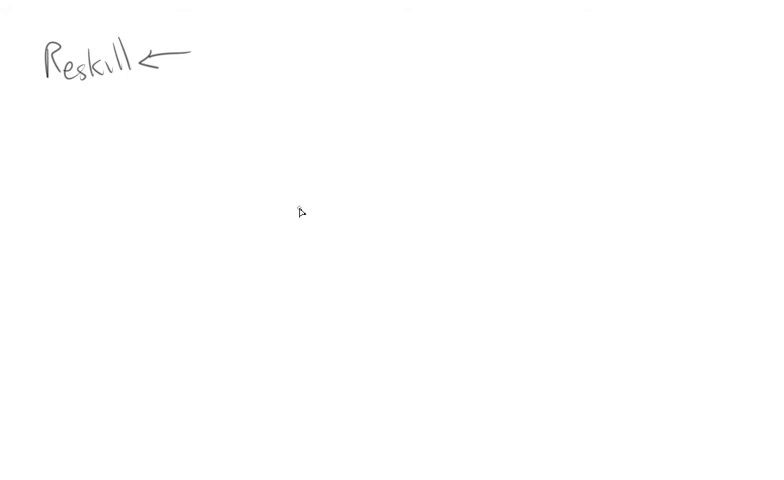
mouse_move(118, 106)
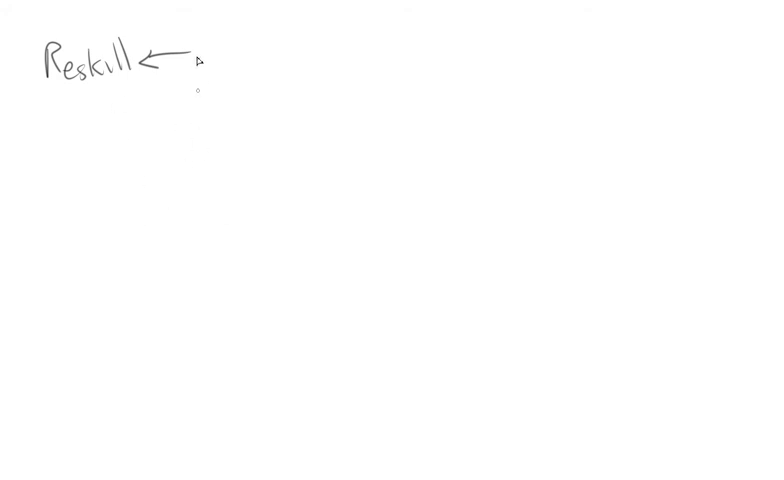
mouse_move(101, 256)
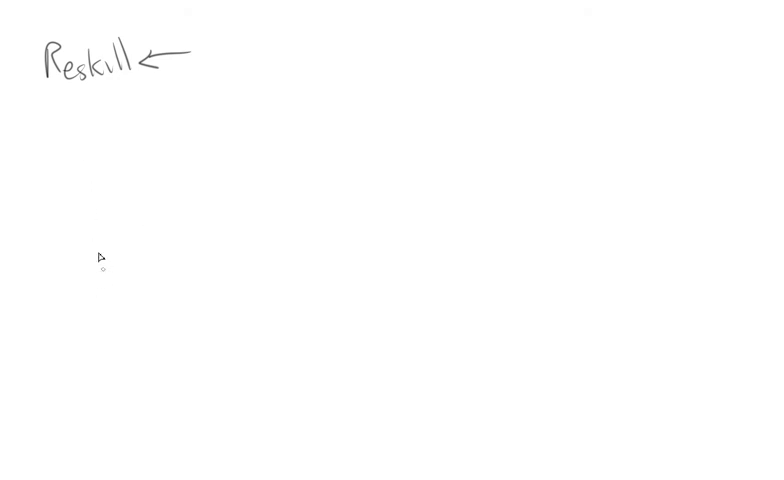
mouse_move(57, 148)
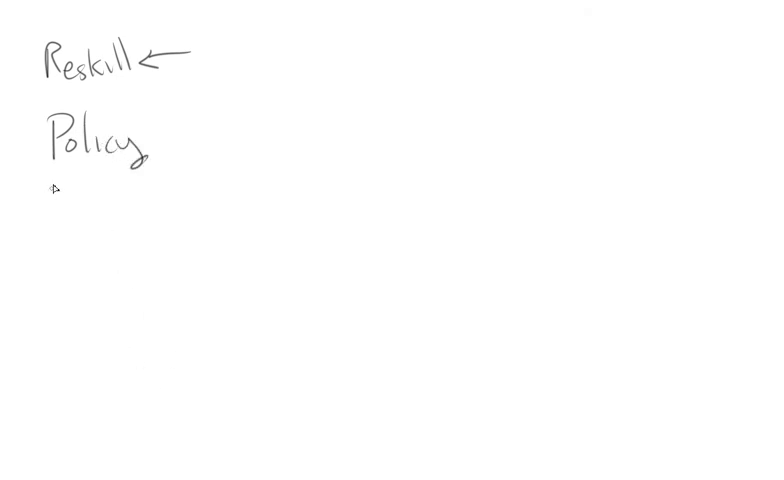
Step: Handwrite 'Economy' beneath 'Law' in the vertical word list
drag(50, 210, 135, 205)
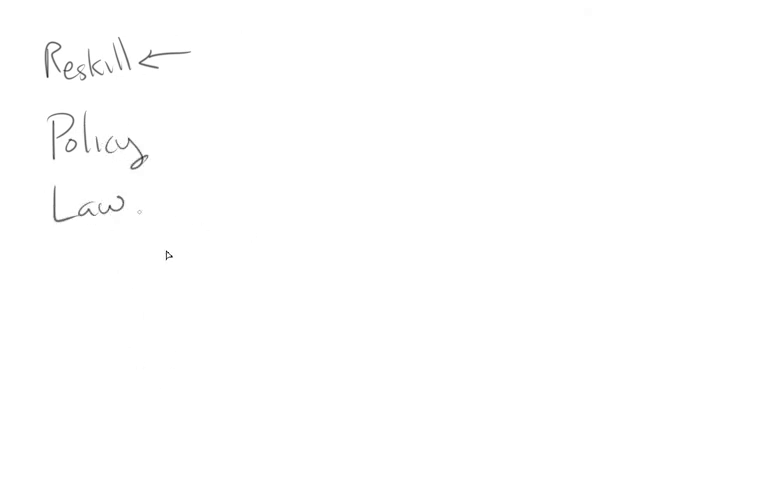
mouse_move(155, 205)
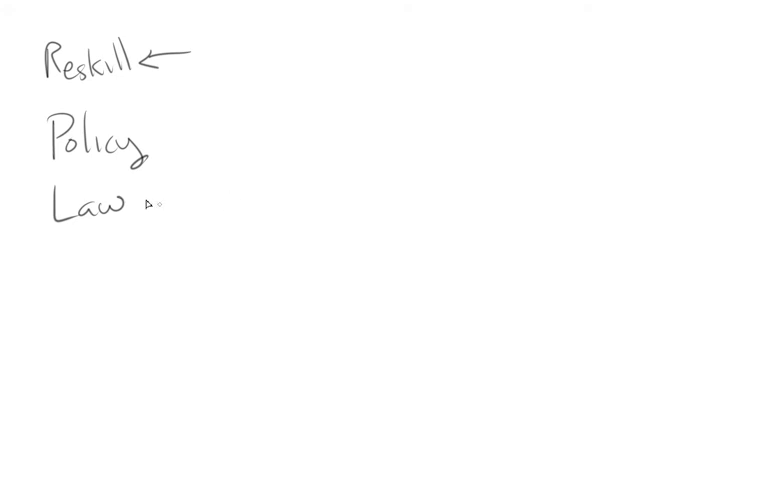
mouse_move(152, 201)
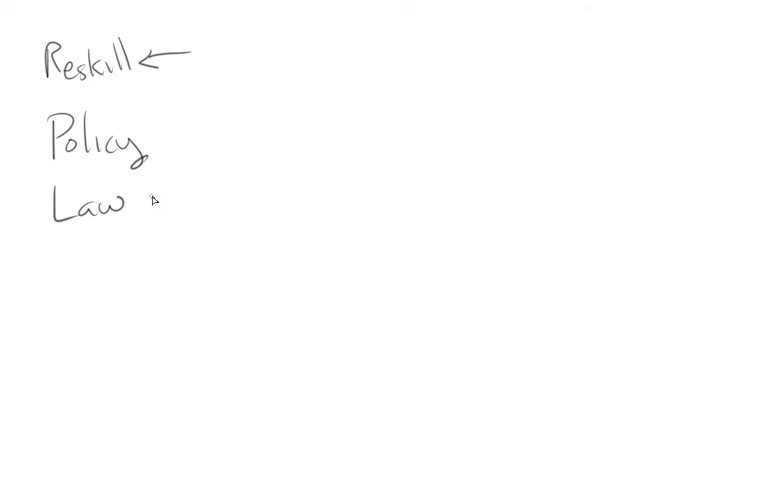
mouse_move(146, 206)
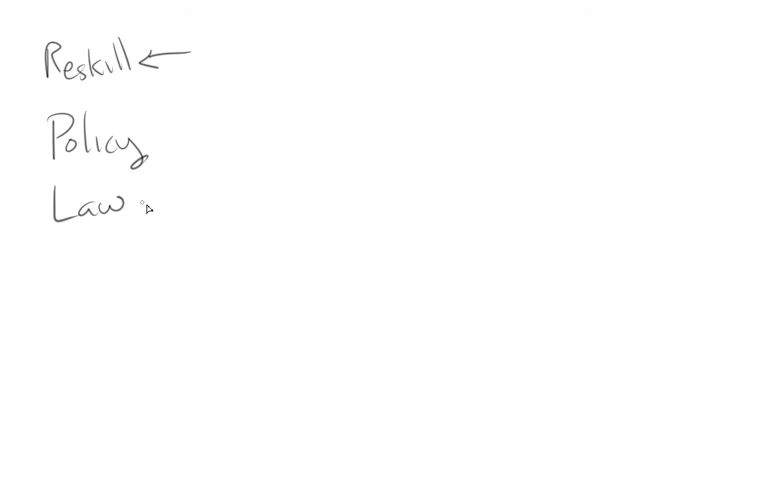
mouse_move(168, 227)
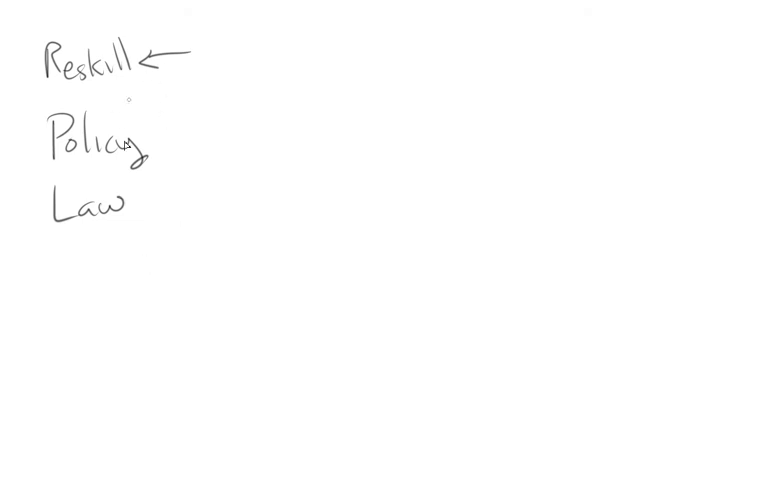
mouse_move(164, 356)
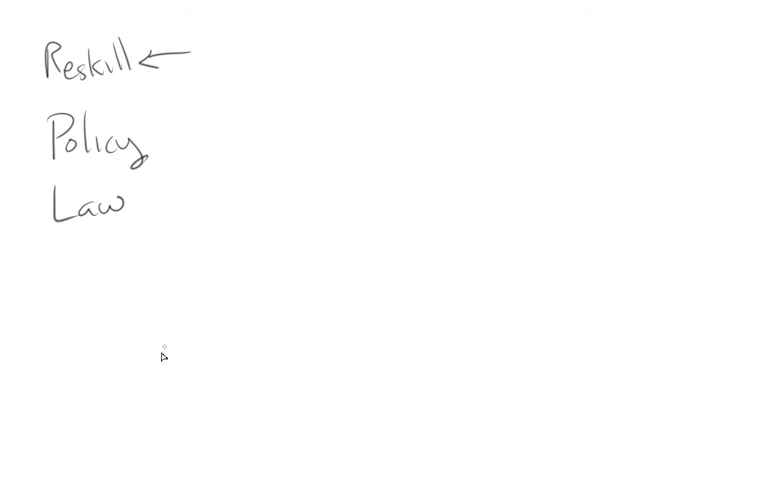
mouse_move(138, 341)
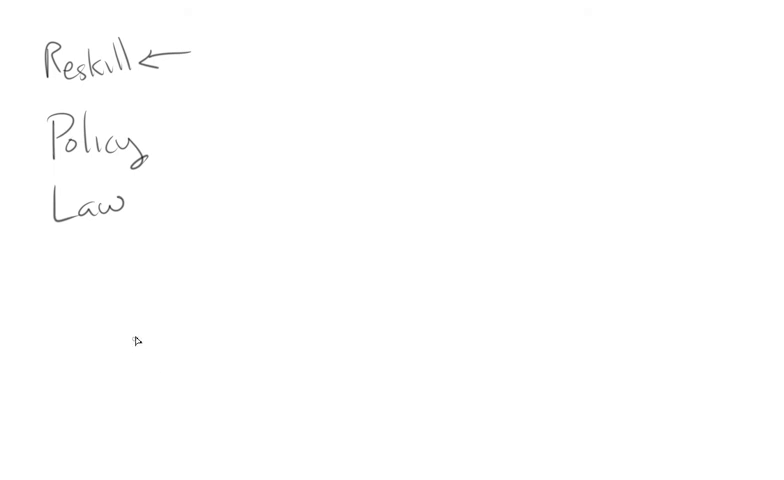
mouse_move(77, 253)
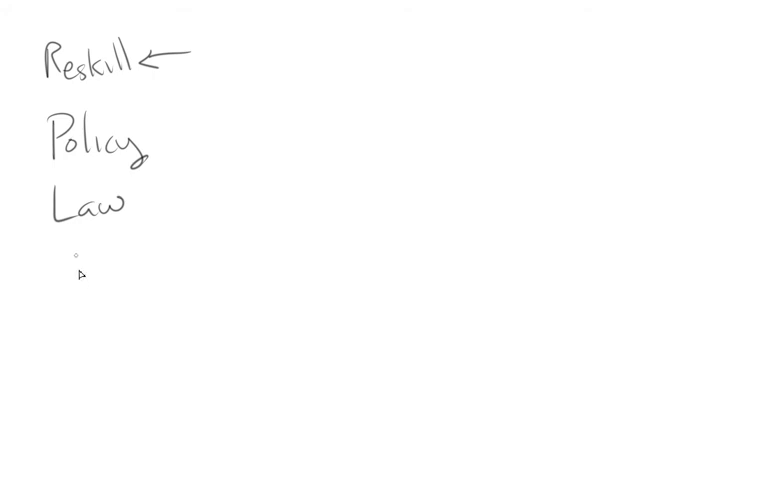
drag(55, 245, 90, 240)
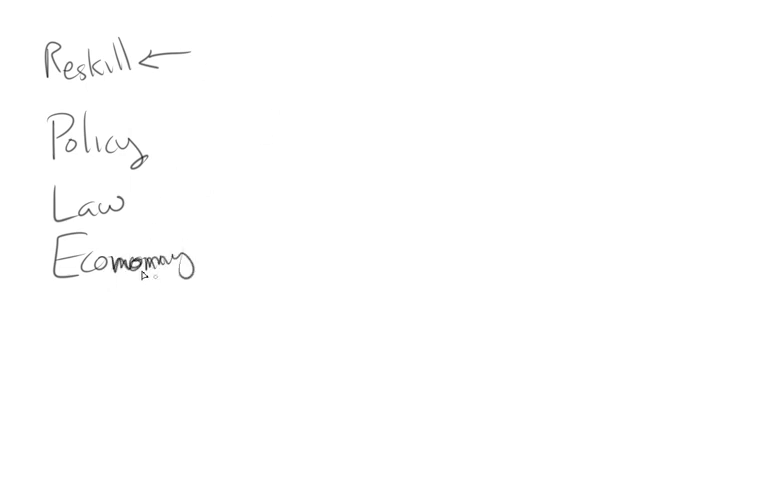
mouse_move(178, 353)
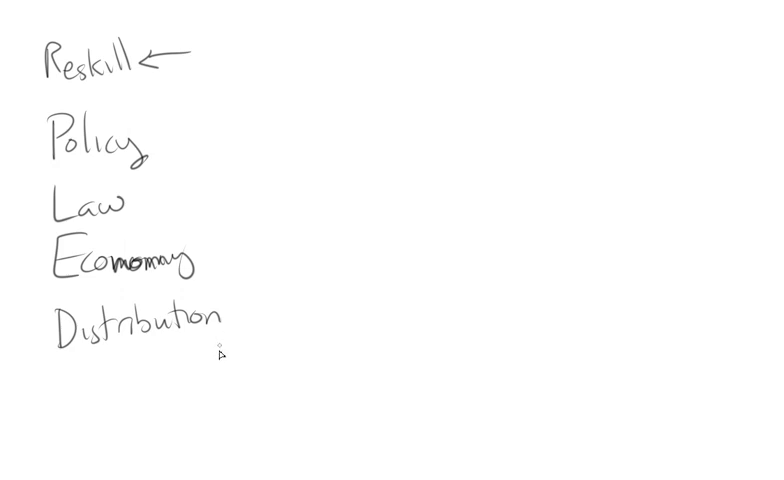
mouse_move(264, 320)
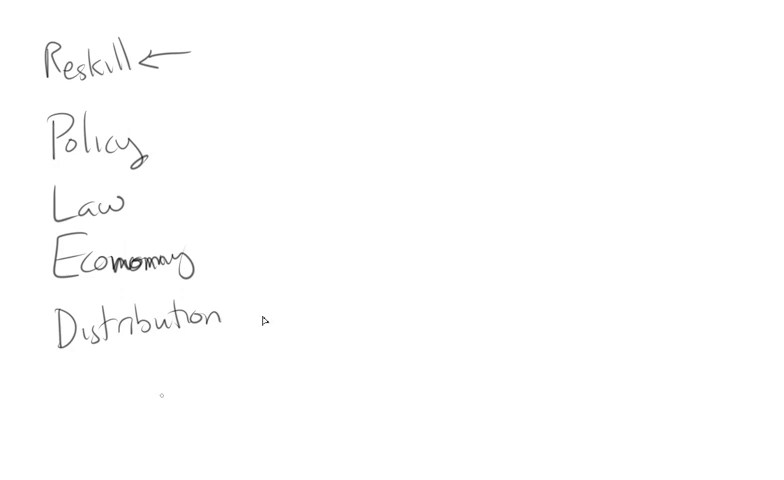
mouse_move(275, 413)
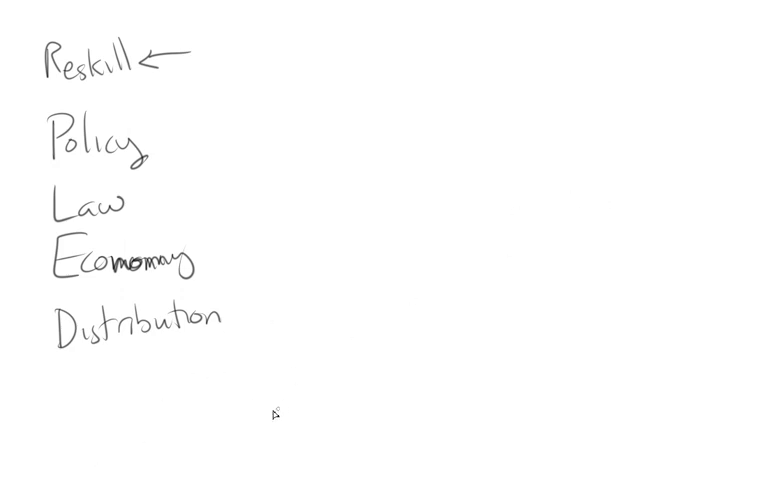
Step: Draw a long line to 'Distribution' that branches into arrows at the other words
drag(248, 305, 527, 227)
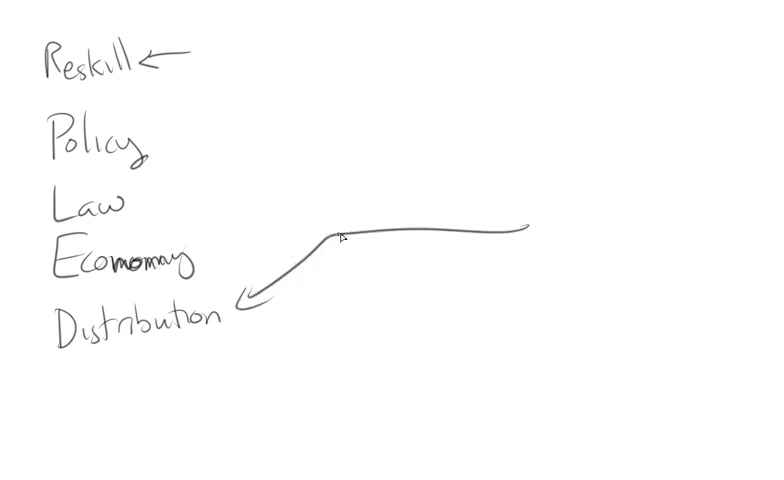
drag(330, 238, 225, 256)
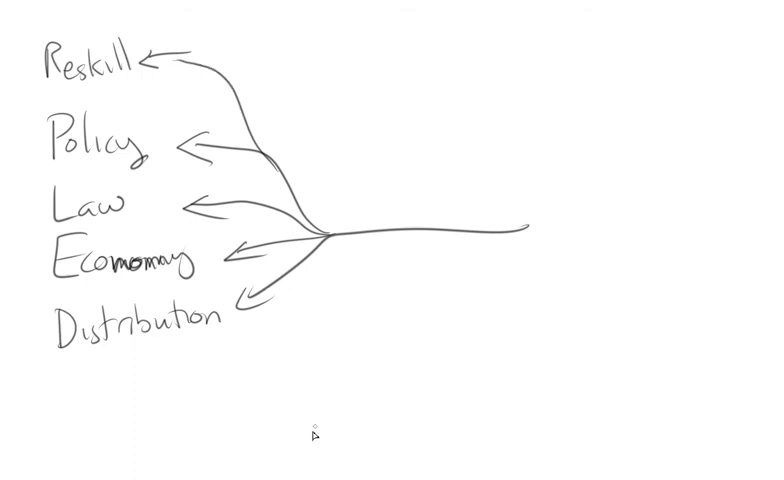
mouse_move(188, 152)
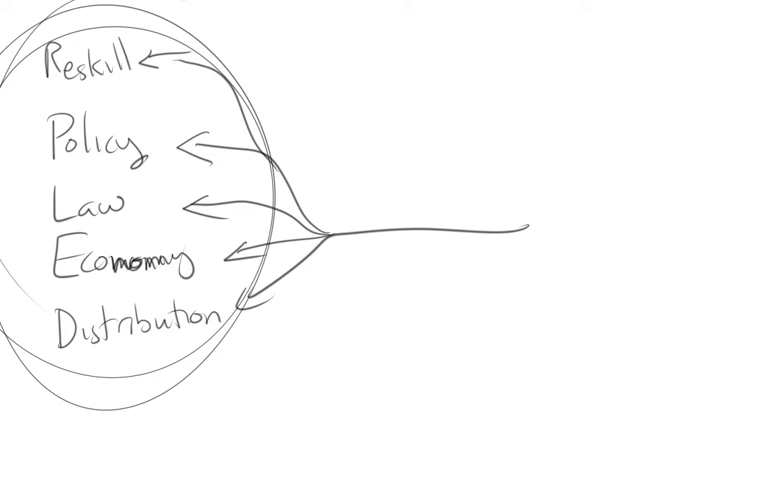
mouse_move(381, 210)
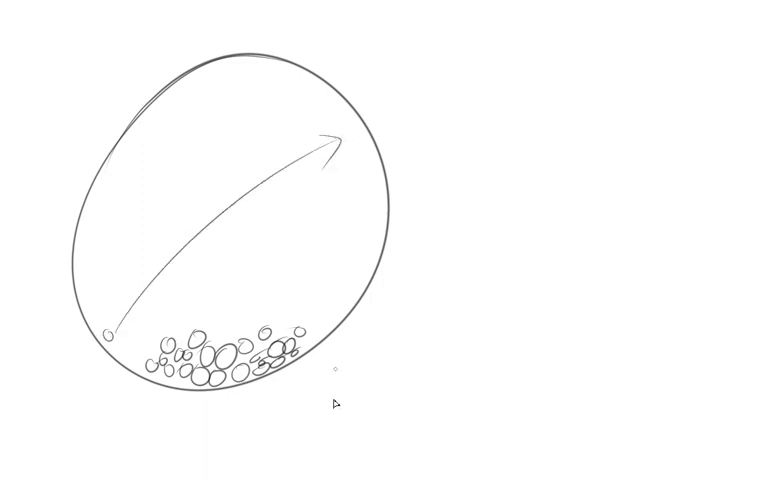
mouse_move(336, 403)
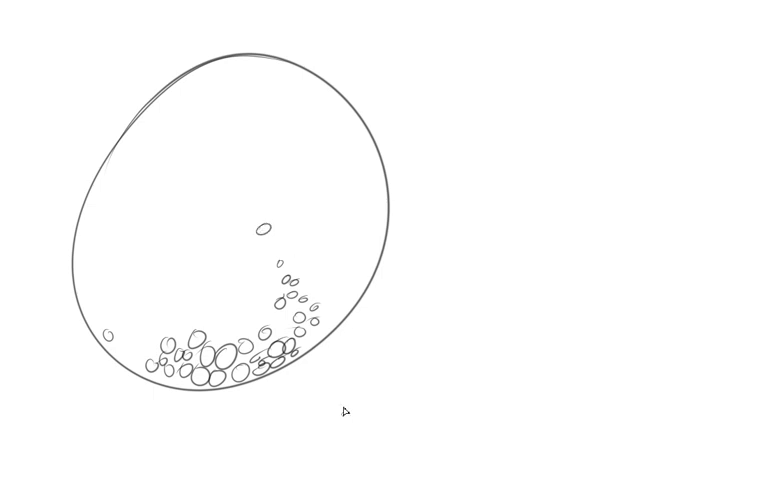
mouse_move(327, 419)
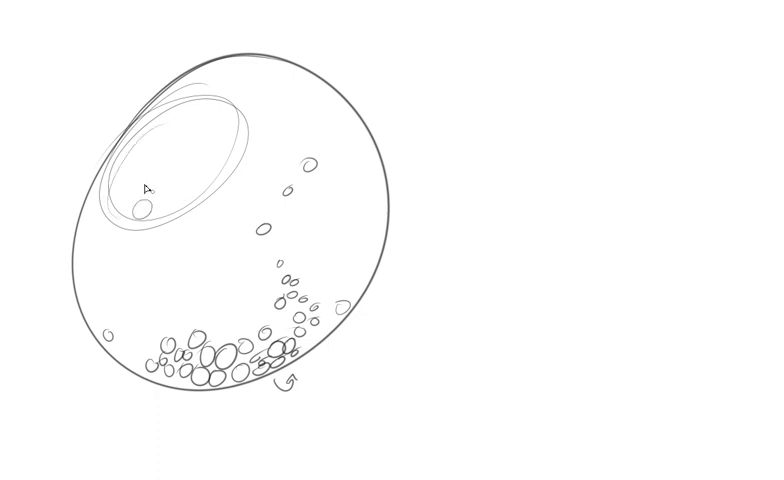
Step: Scribble a tight spiral of small circles inside the faint ellipse near the oval's top
drag(148, 195, 155, 200)
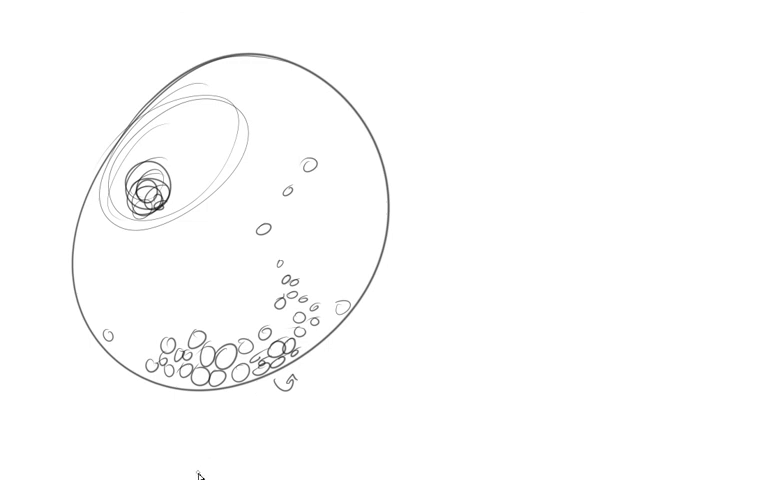
mouse_move(303, 394)
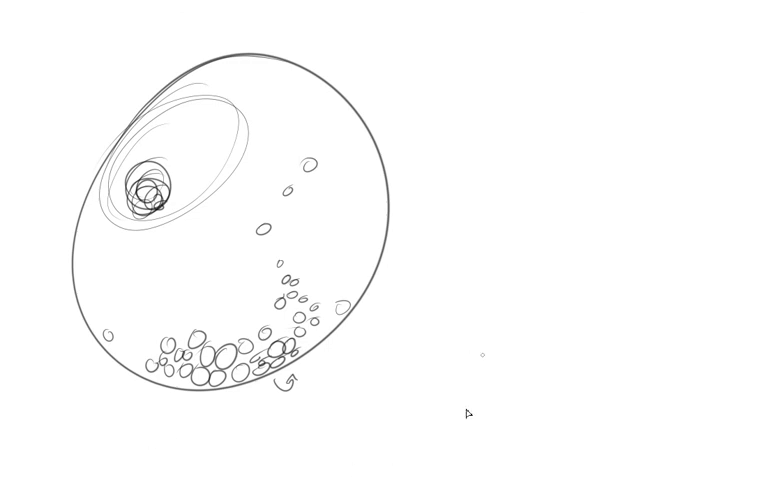
mouse_move(347, 389)
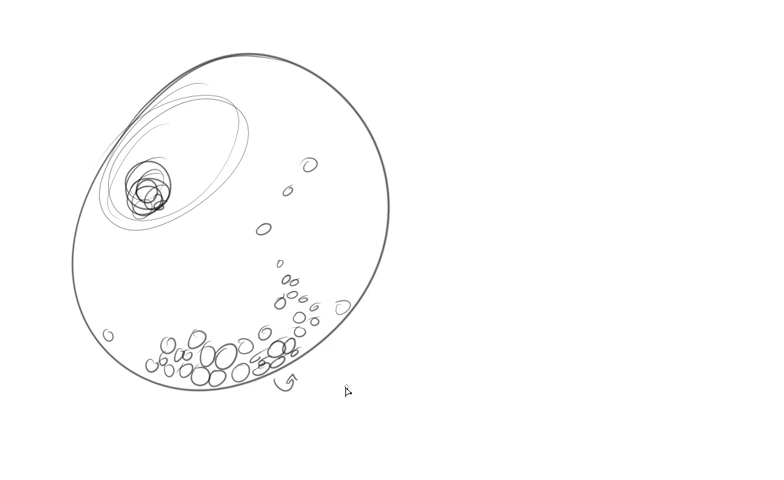